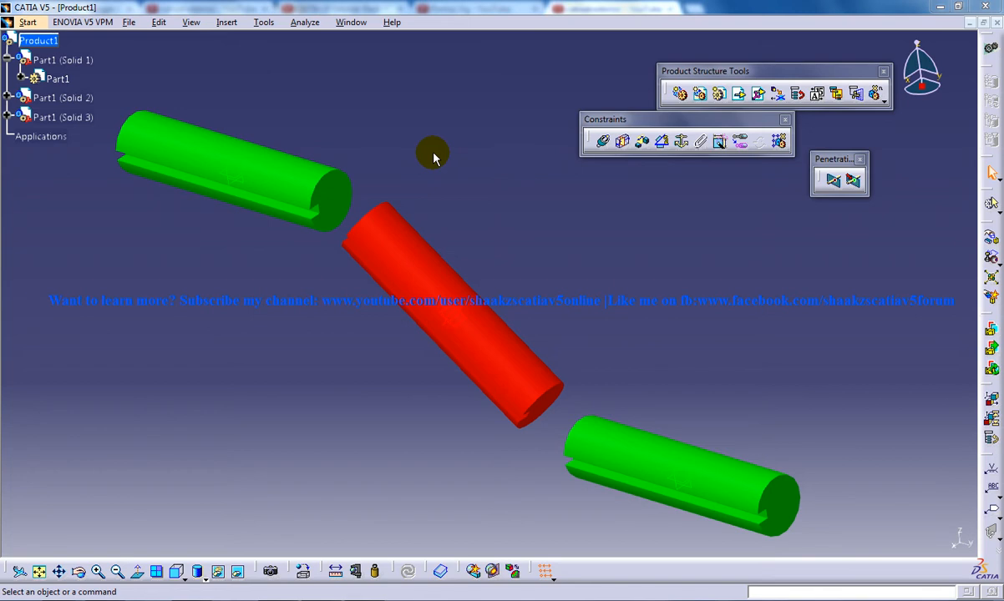
pyautogui.moveTo(436, 148)
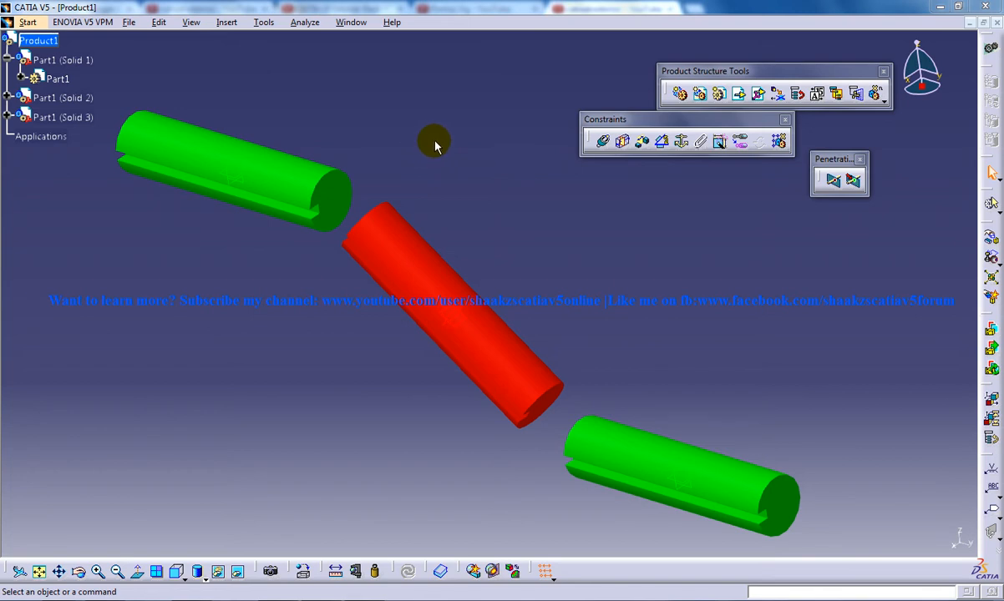
pyautogui.moveTo(485, 203)
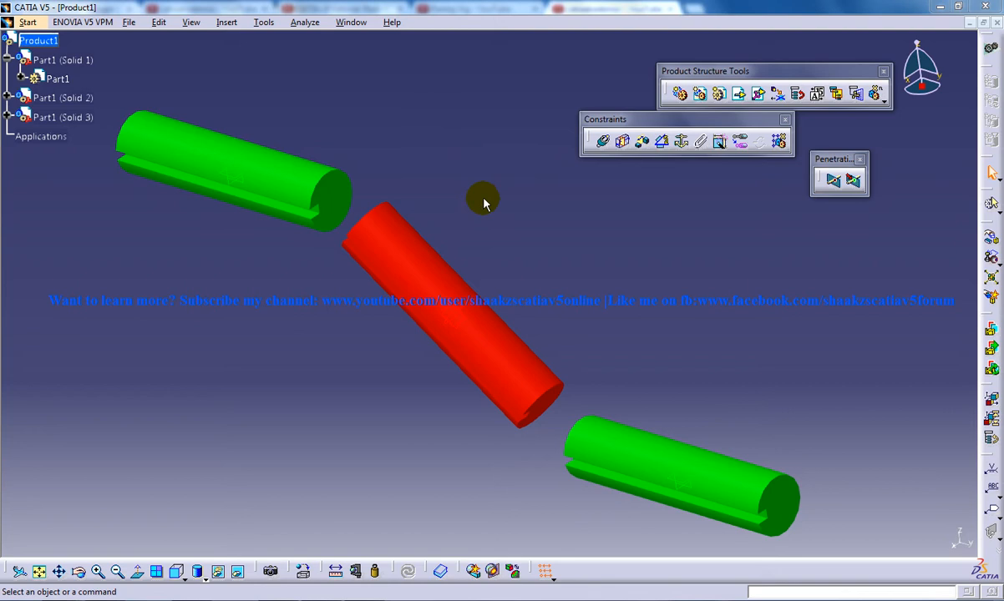
# Step: Insert a new empty part, Part2, into the three-cylinder assembly at the default origin
pyautogui.moveTo(483, 203); pyautogui.dragTo(433, 224)
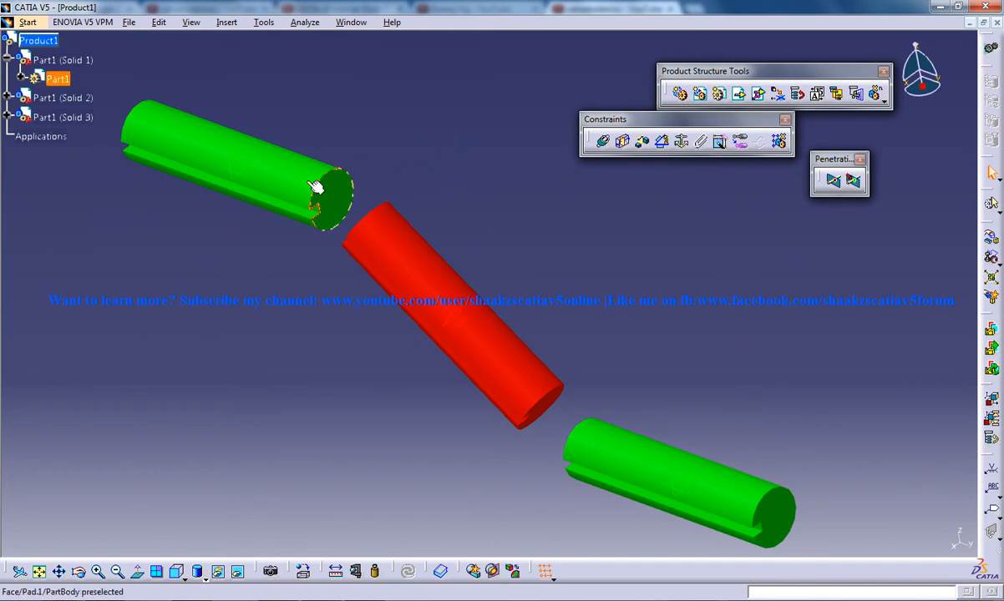
pyautogui.moveTo(318, 188); pyautogui.dragTo(447, 276)
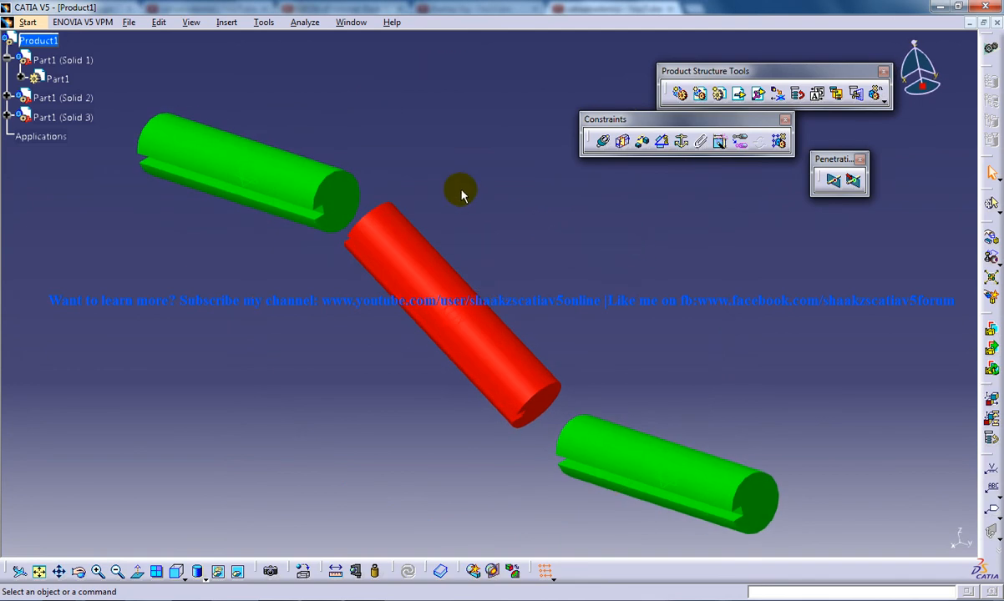
pyautogui.moveTo(467, 186)
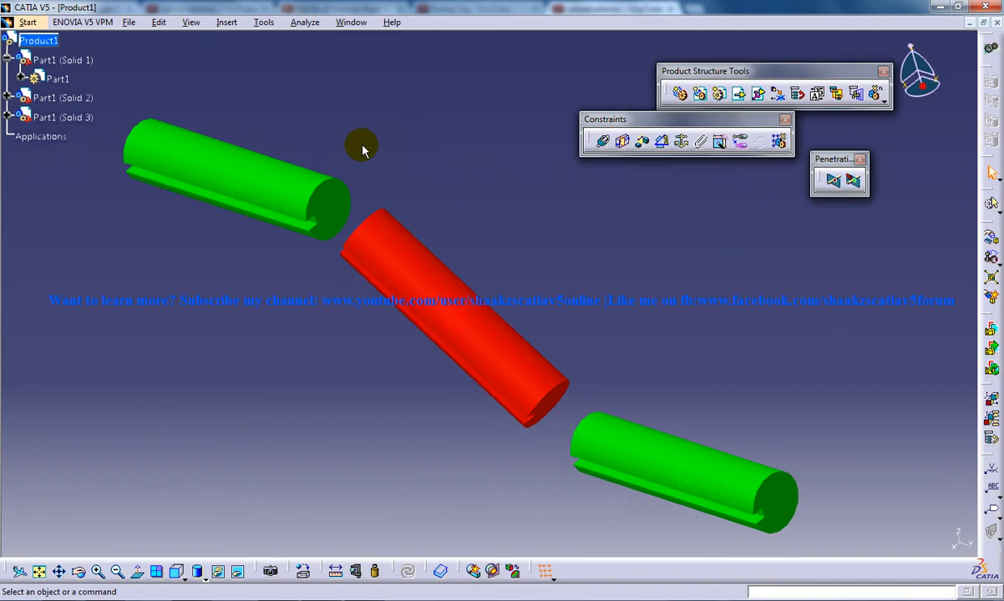
pyautogui.moveTo(429, 119)
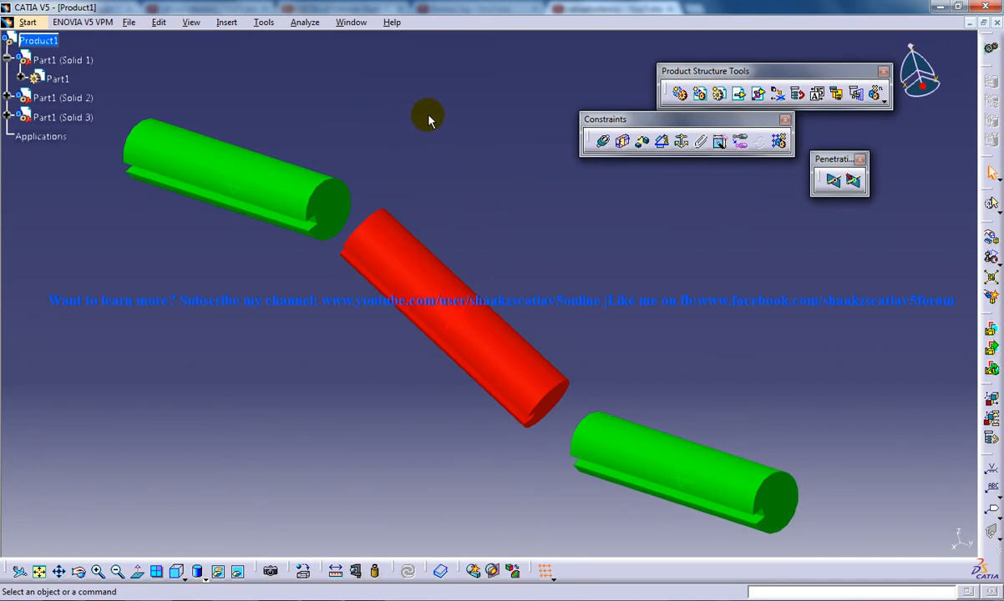
pyautogui.moveTo(451, 125)
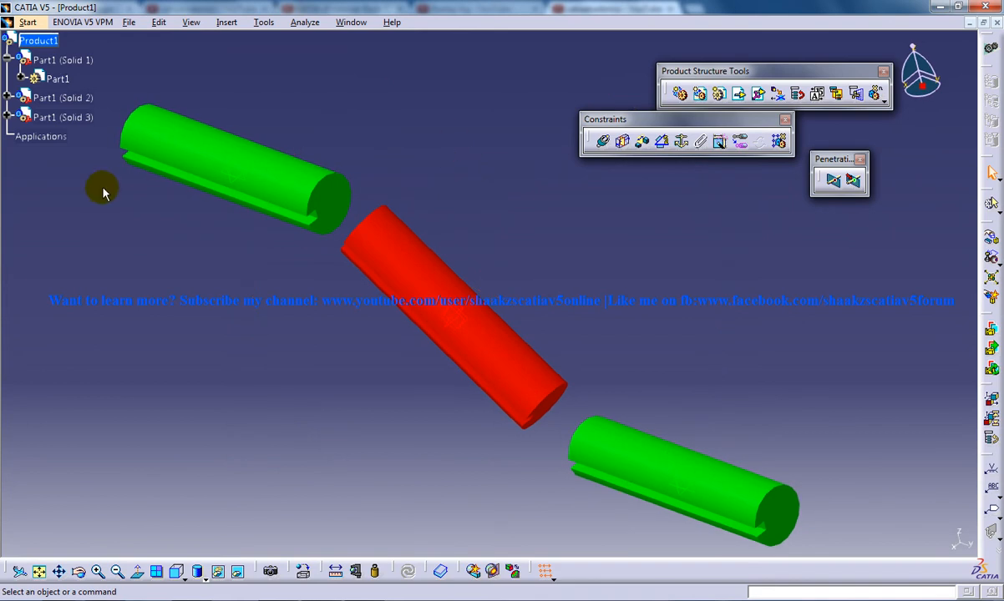
pyautogui.moveTo(105, 192); pyautogui.dragTo(326, 315)
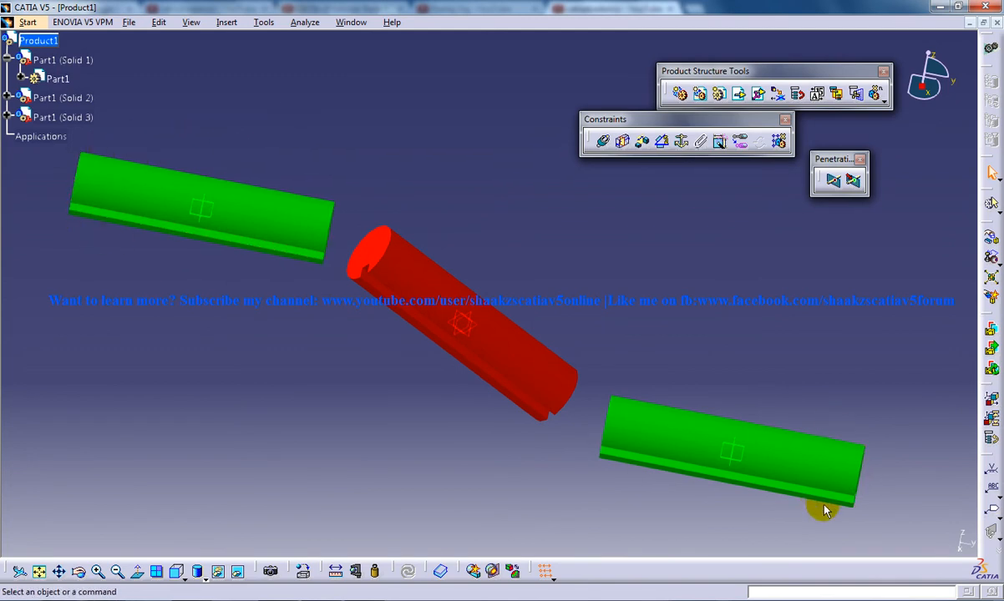
pyautogui.moveTo(663, 323)
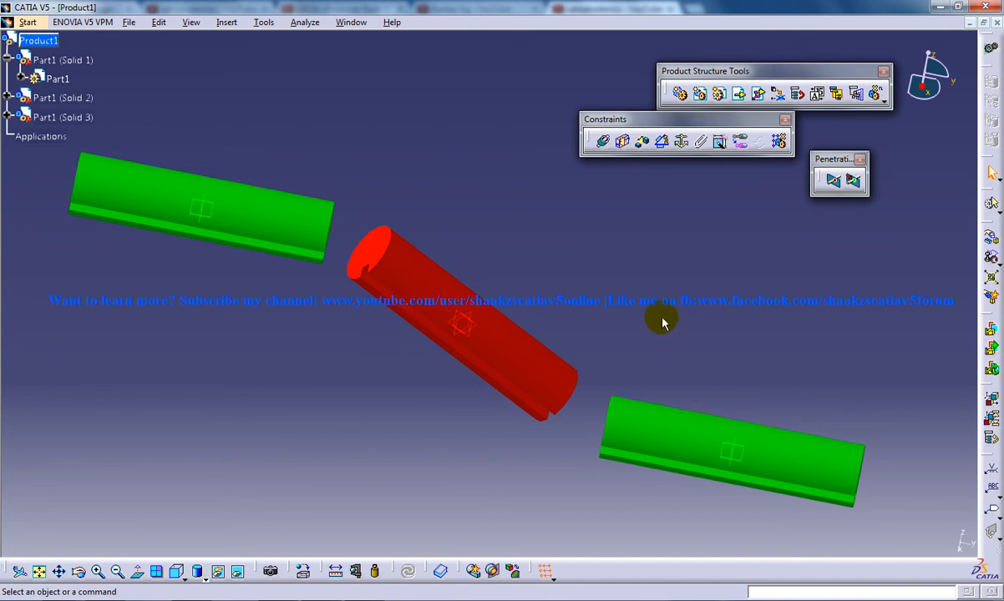
pyautogui.moveTo(117, 215)
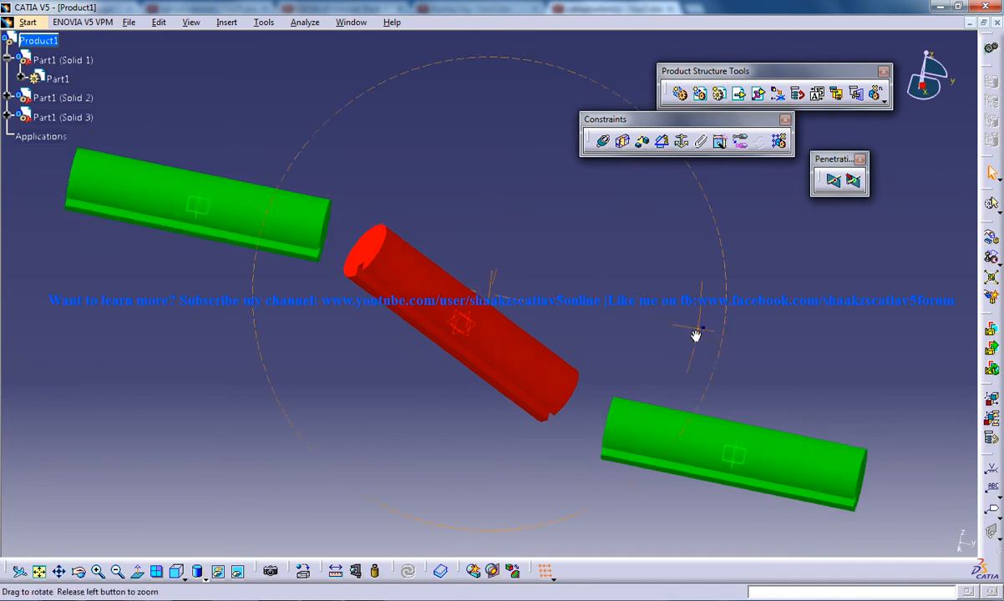
pyautogui.moveTo(696, 334); pyautogui.dragTo(332, 168)
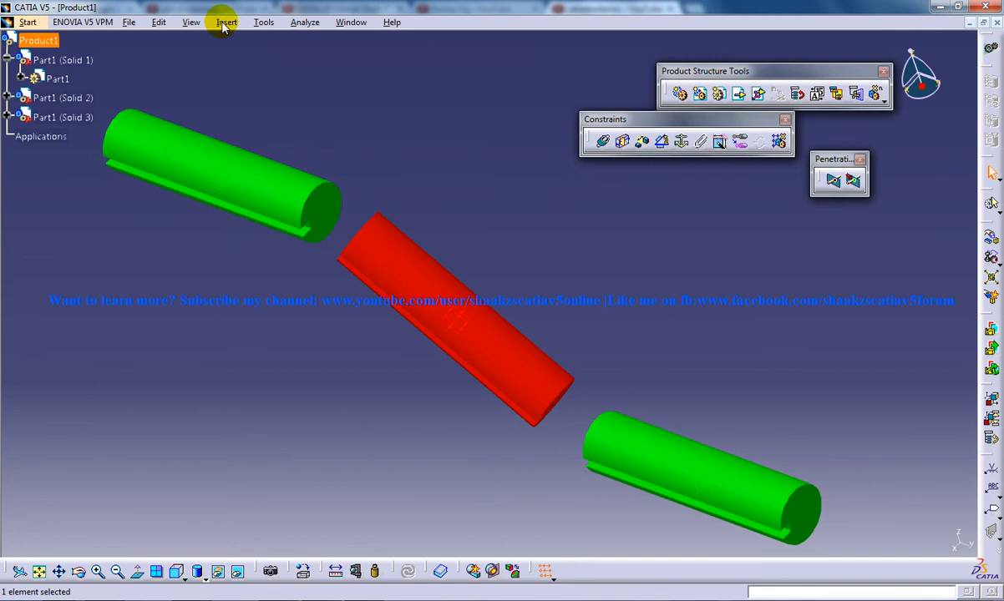
pyautogui.click(226, 22)
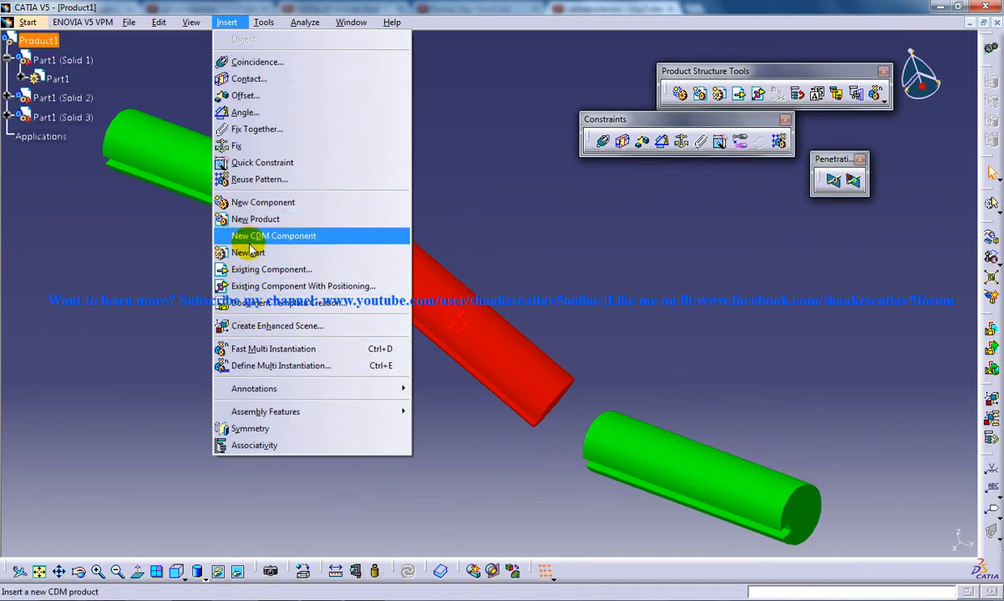
pyautogui.click(247, 252)
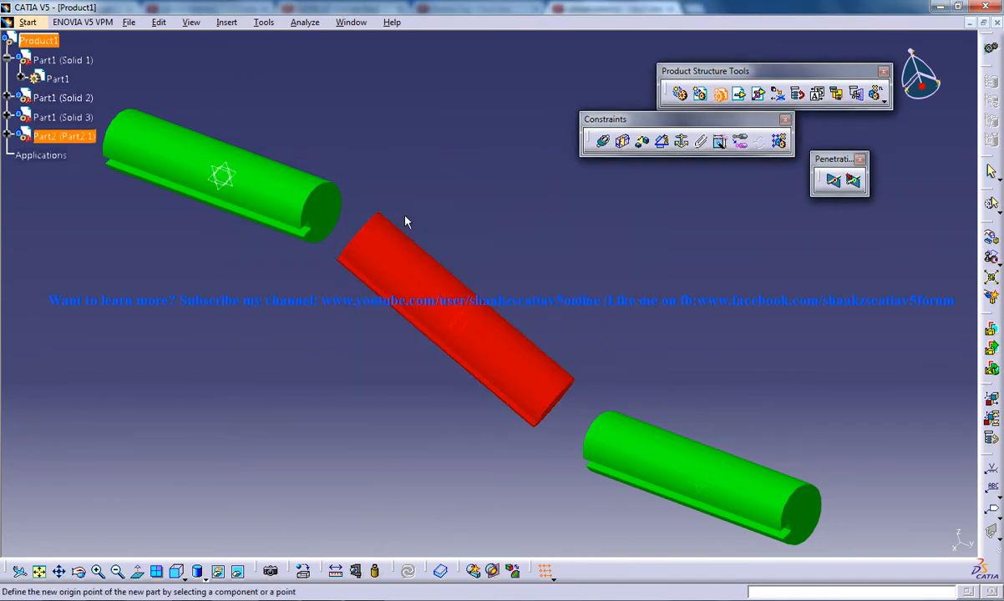
pyautogui.click(12, 137)
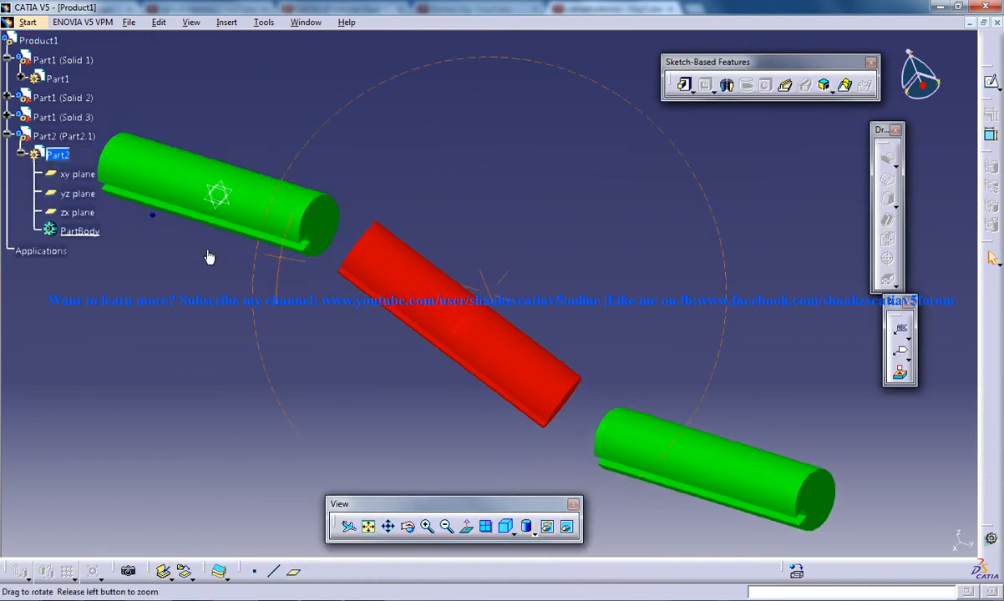
# Step: Orbit the view toward the end of the first green cylinder for sketching
pyautogui.moveTo(209, 256); pyautogui.dragTo(472, 339)
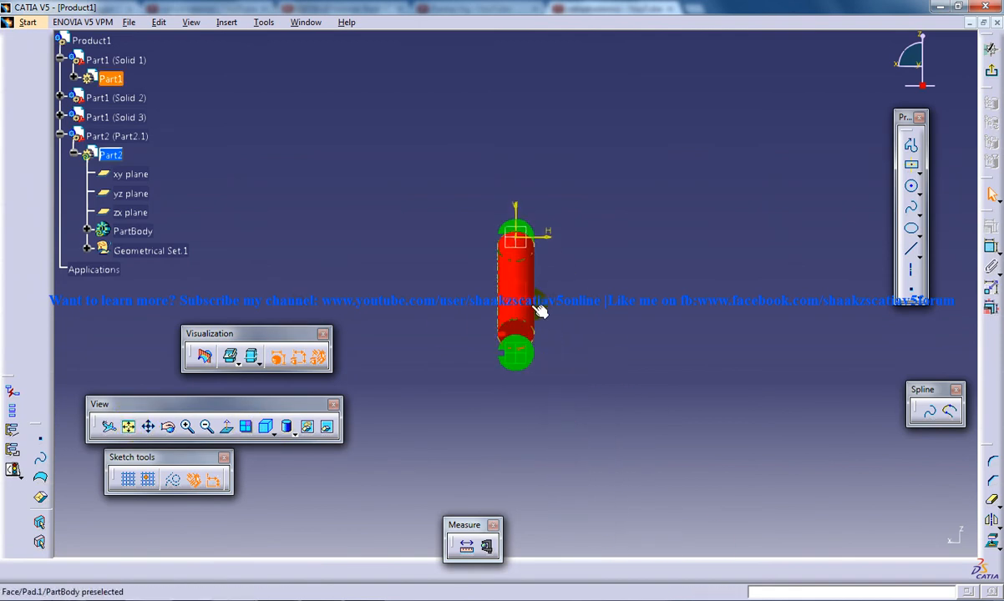
pyautogui.moveTo(516, 292); pyautogui.dragTo(456, 218)
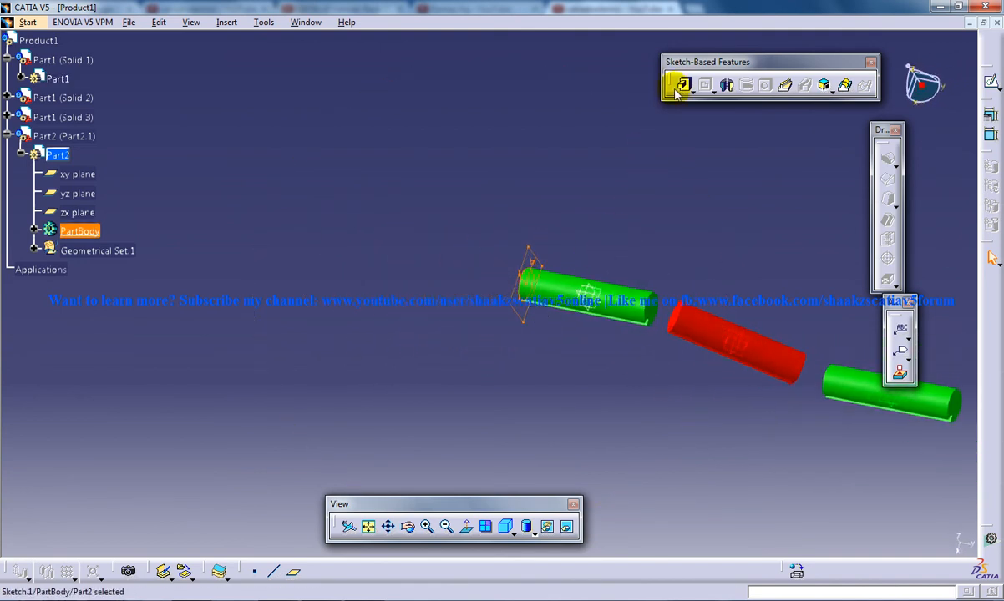
# Step: Pad the square sketch with an 18mm first limit and a -3mm second limit
pyautogui.click(677, 86)
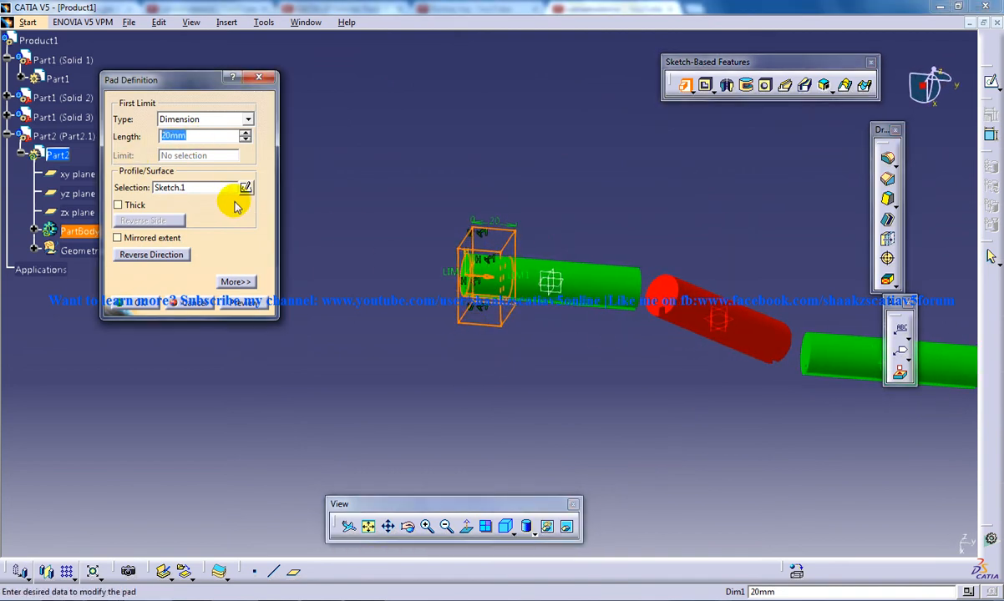
pyautogui.click(246, 139)
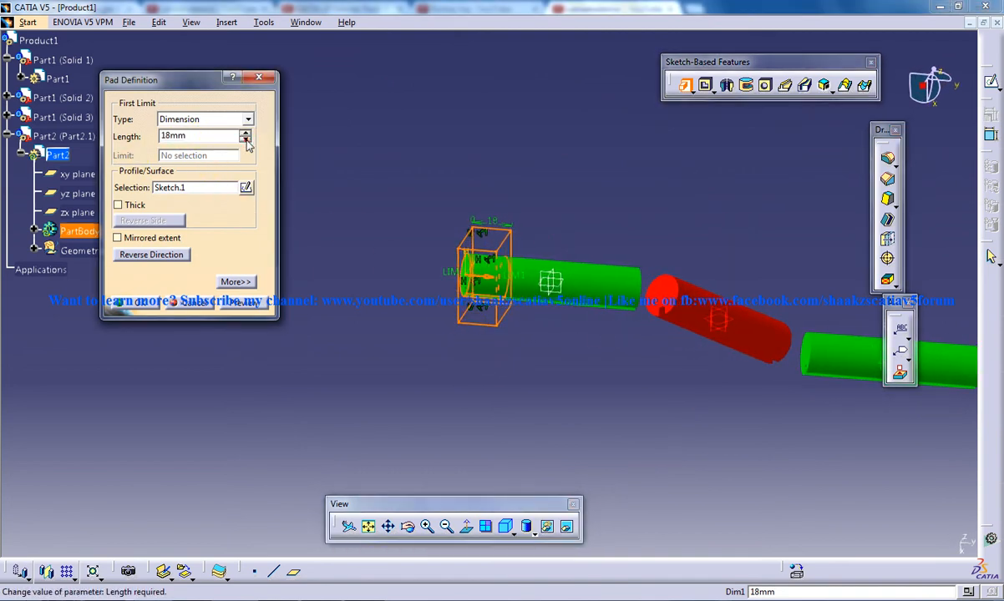
pyautogui.click(236, 282)
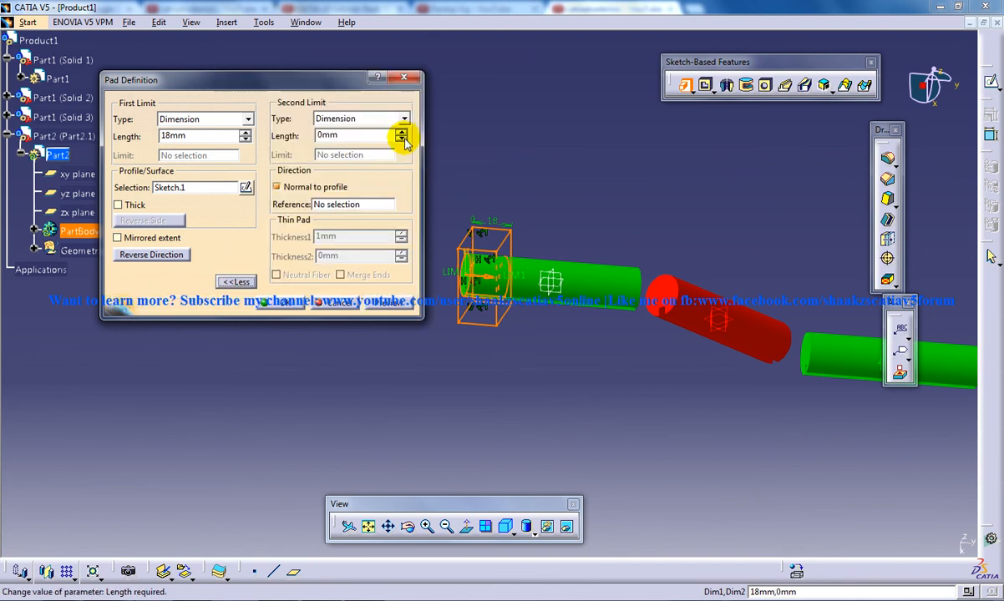
pyautogui.click(398, 140)
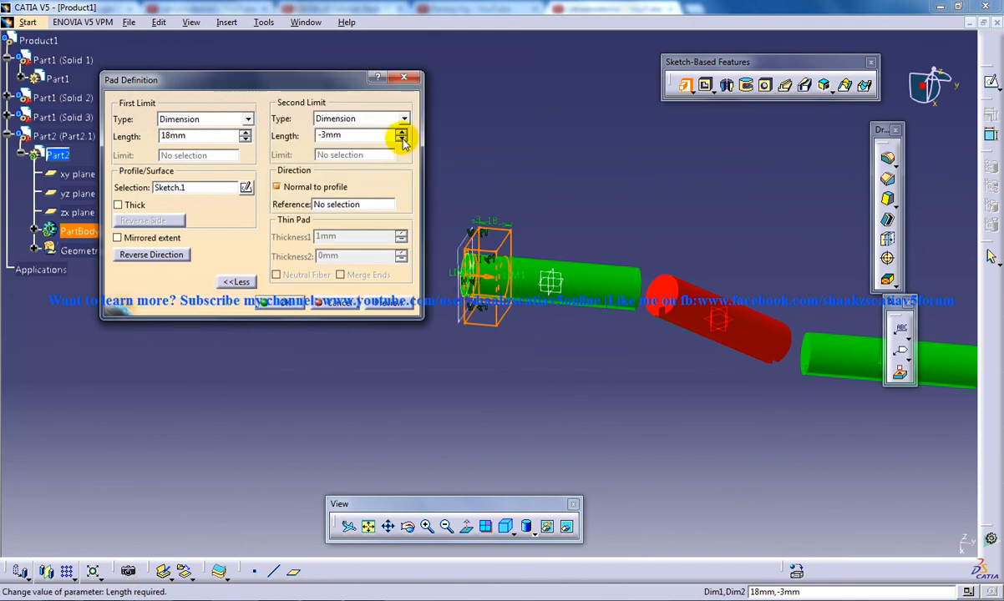
pyautogui.click(396, 140)
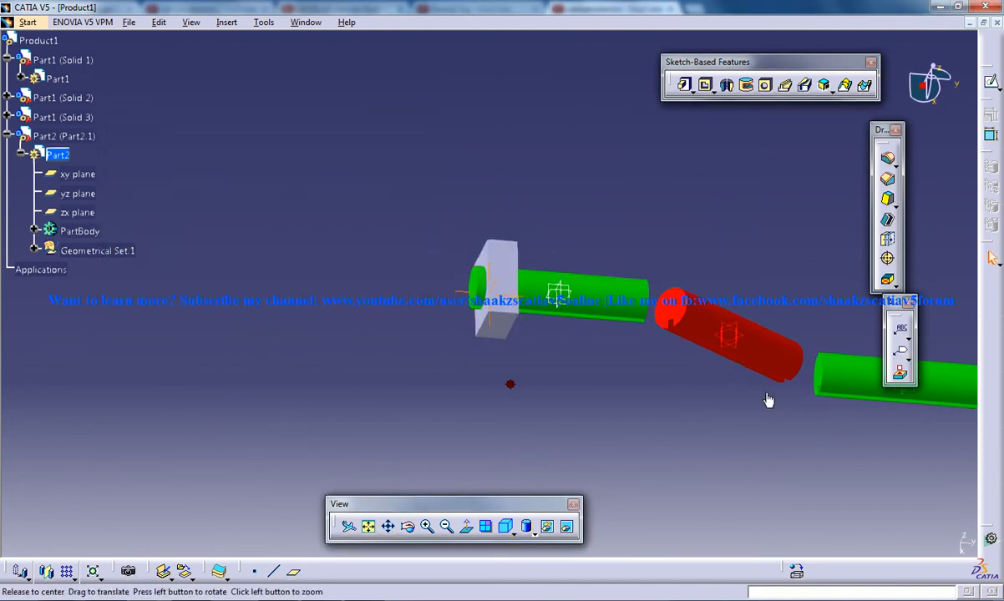
pyautogui.moveTo(768, 401); pyautogui.dragTo(660, 325)
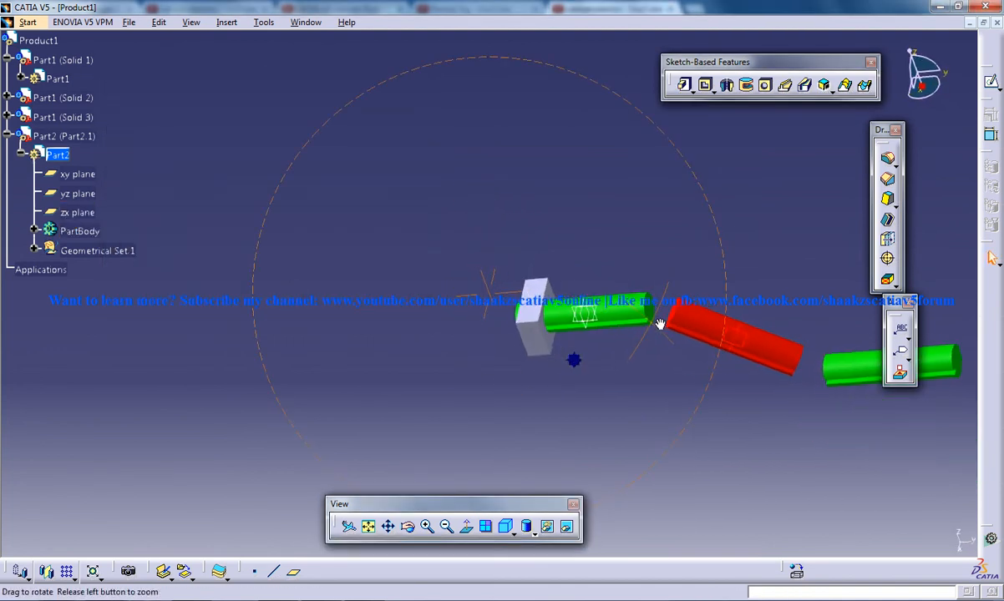
pyautogui.moveTo(660, 324); pyautogui.dragTo(522, 260)
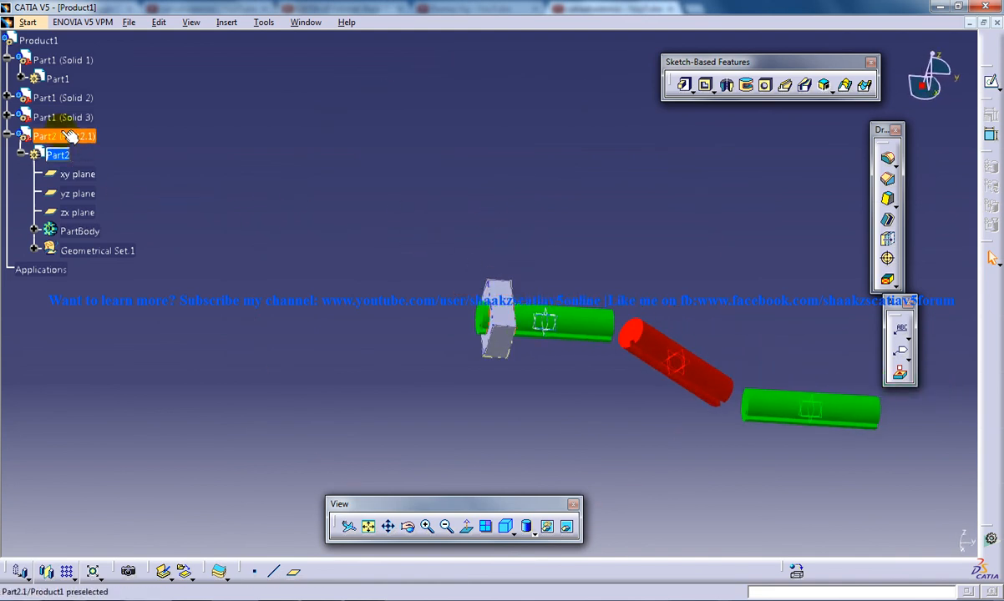
# Step: Change the Part2.1 instance name to 'Support 1' in its Properties
pyautogui.rightClick(58, 136)
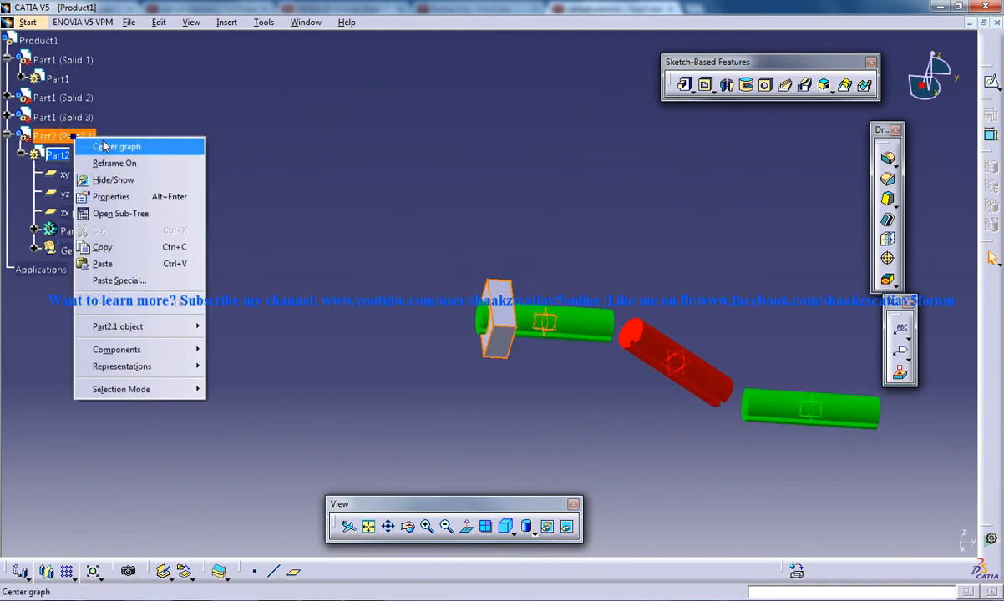
pyautogui.click(112, 196)
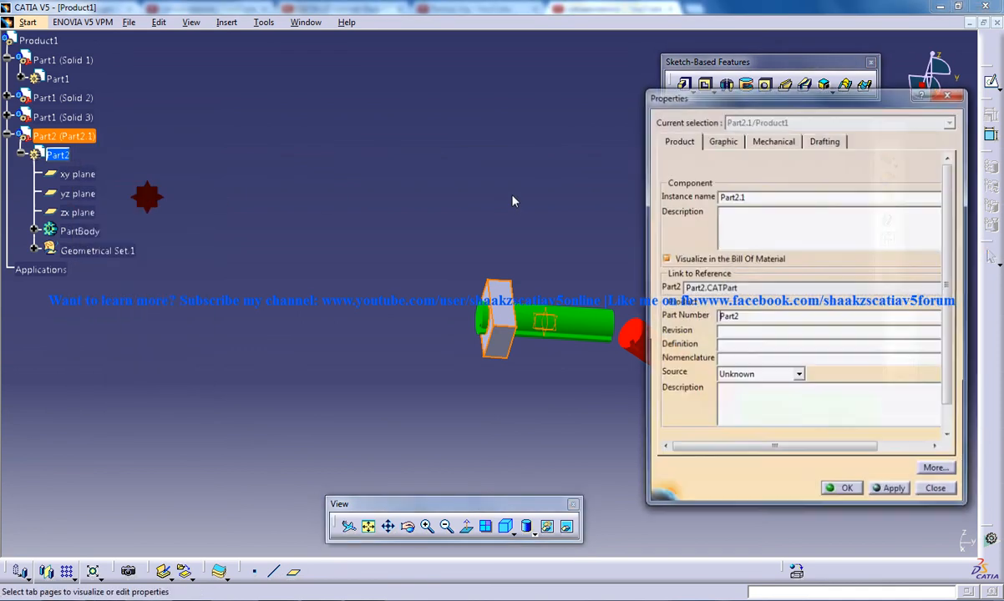
pyautogui.write('Support 1')
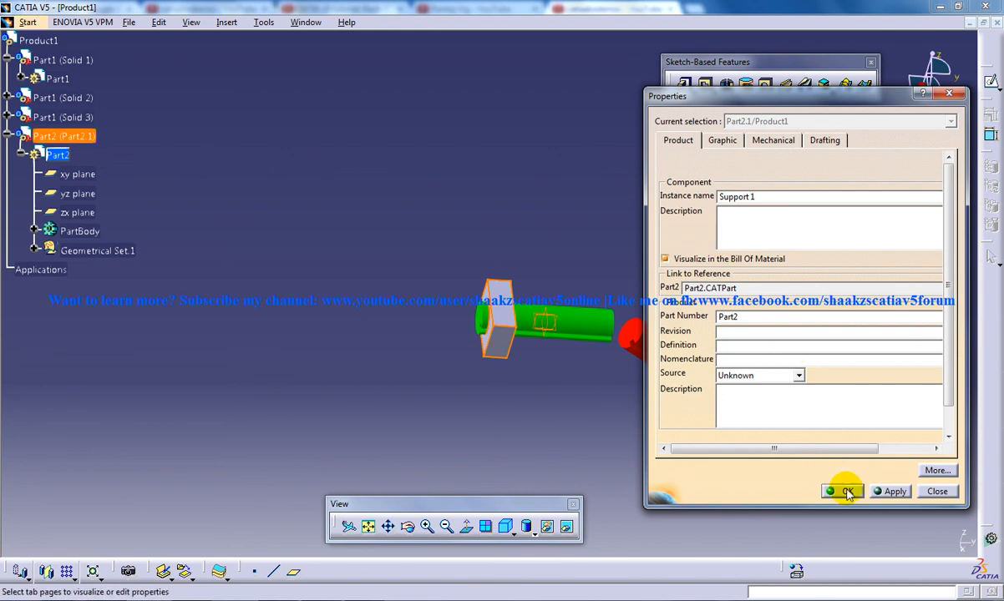
pyautogui.click(842, 491)
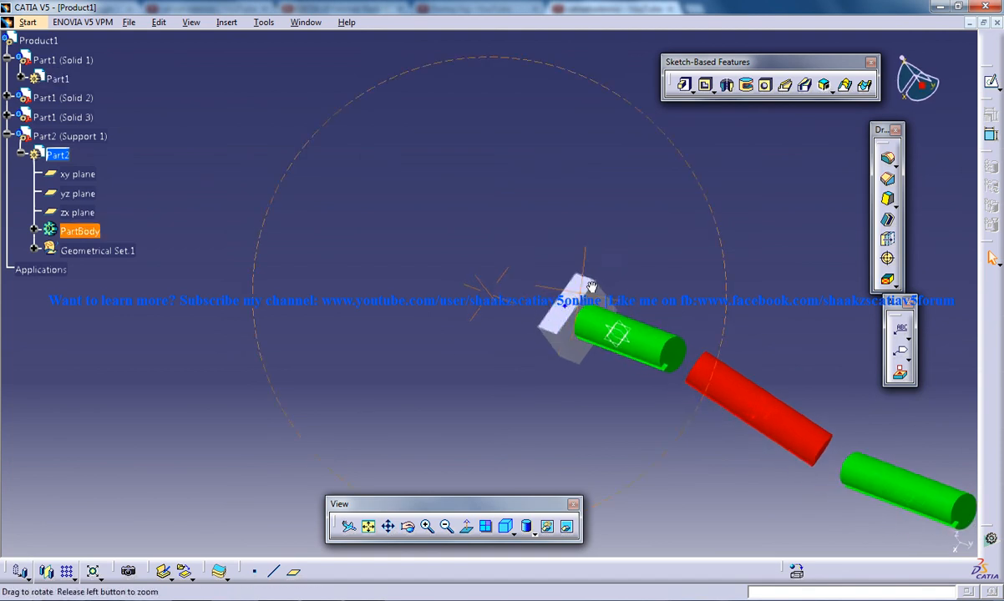
pyautogui.moveTo(593, 288); pyautogui.dragTo(589, 284)
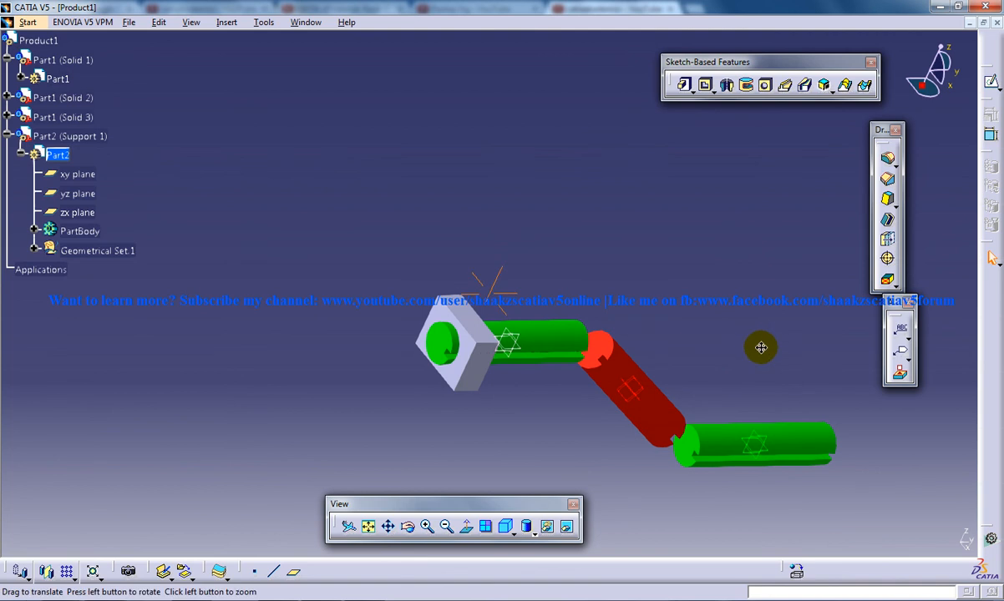
pyautogui.moveTo(760, 347); pyautogui.dragTo(519, 336)
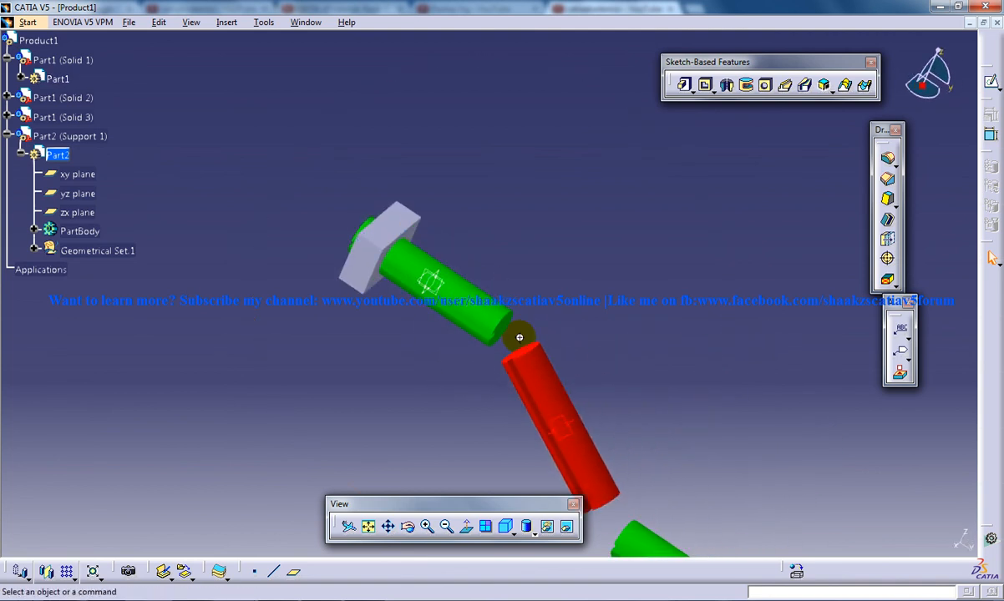
pyautogui.moveTo(518, 334); pyautogui.dragTo(468, 250)
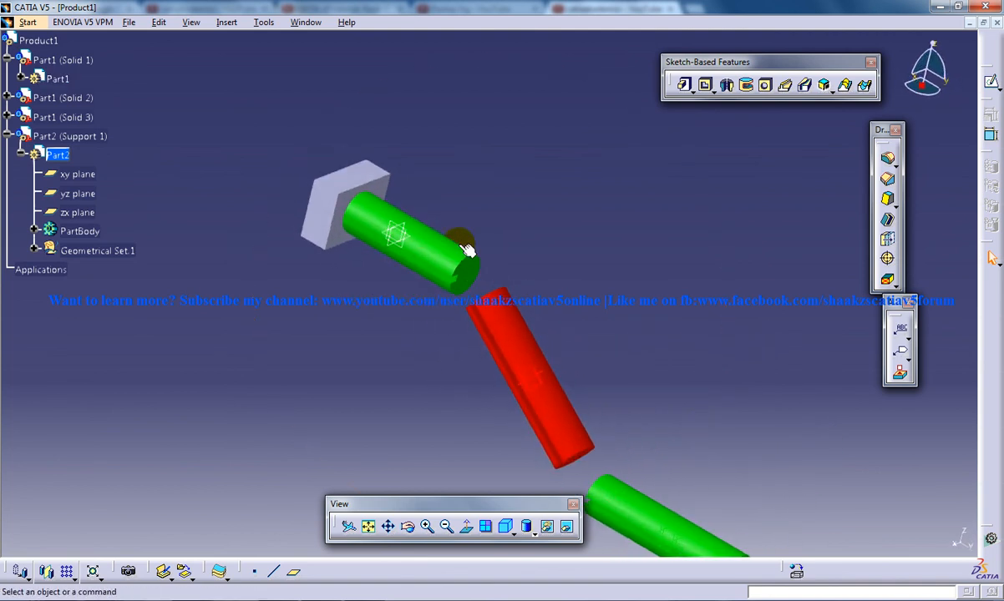